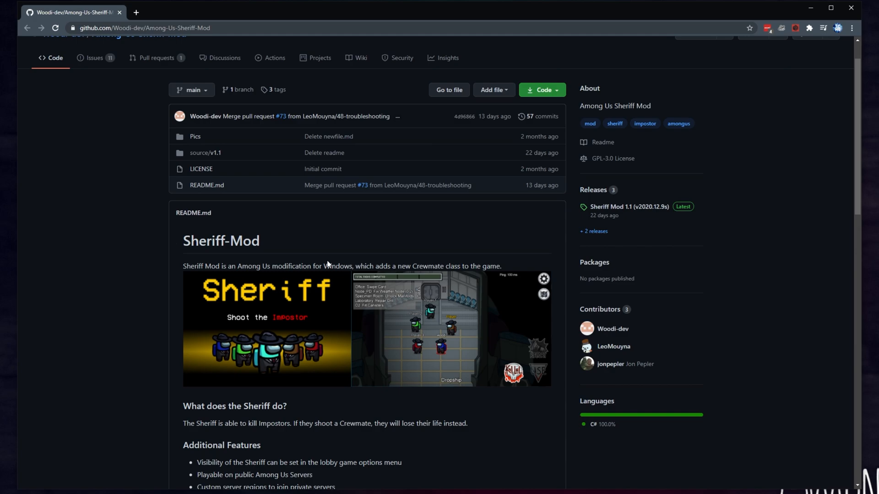
pyautogui.moveTo(331, 256)
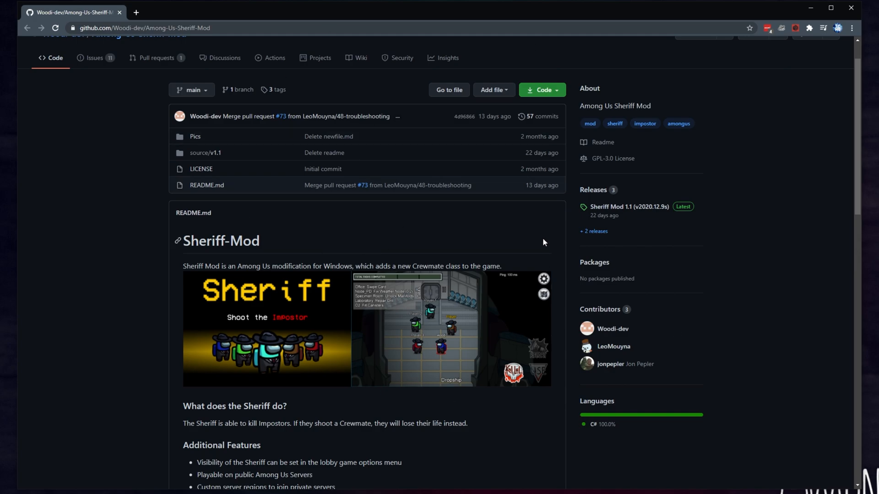
# - Scroll the GitHub README and highlight the answer about bans on public servers
pyautogui.scroll(-3)
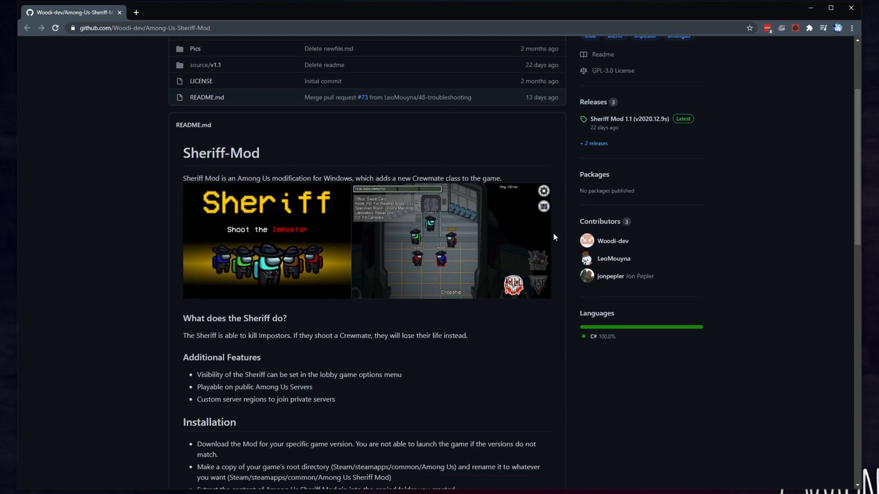
pyautogui.scroll(-3)
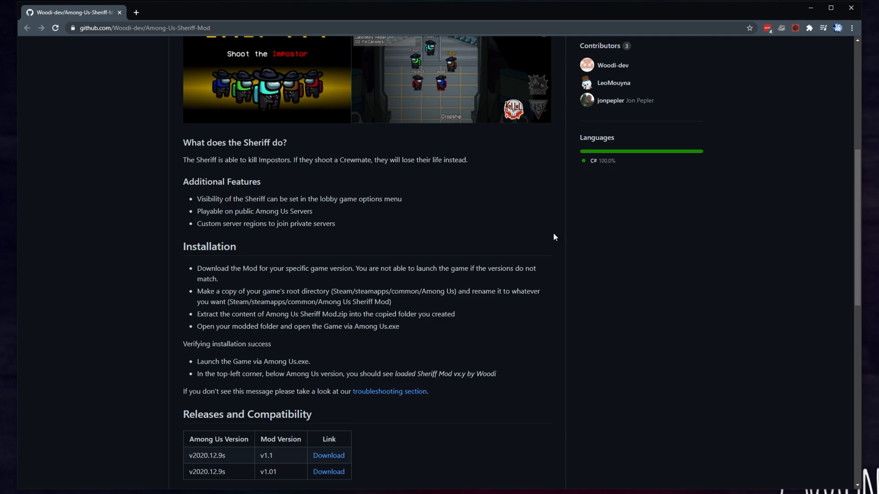
pyautogui.scroll(-3)
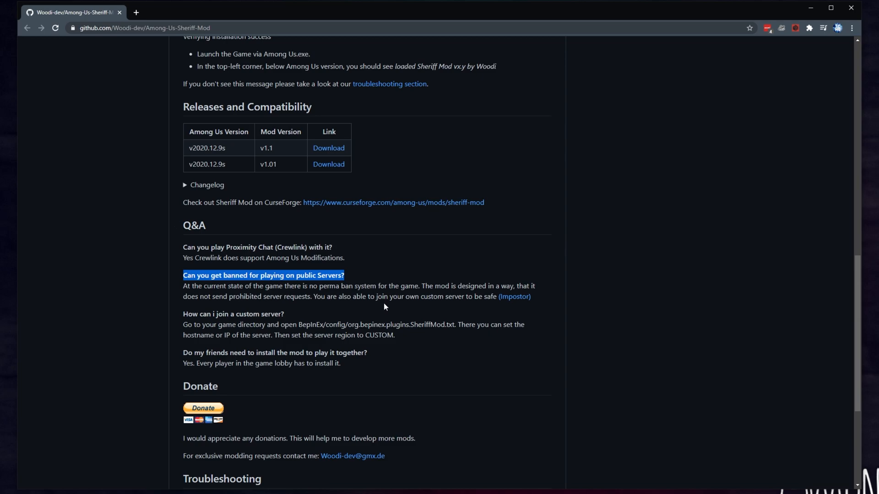
pyautogui.moveTo(431, 354)
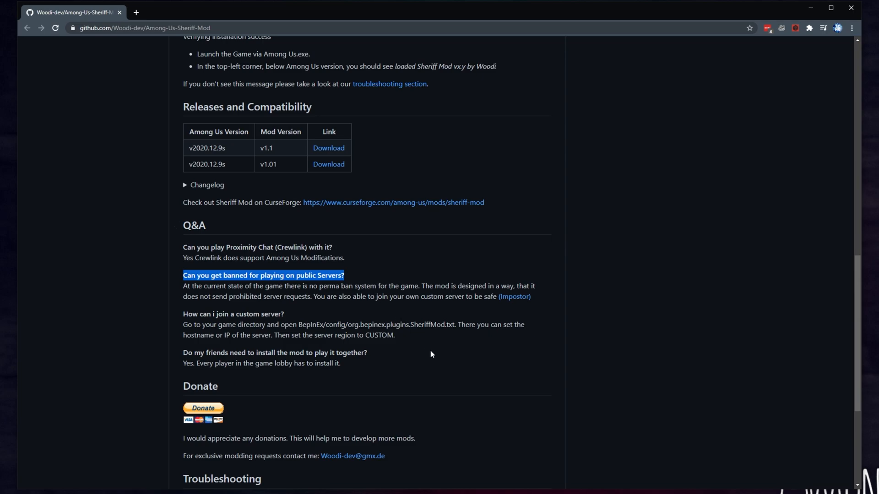
pyautogui.moveTo(425, 285); pyautogui.dragTo(486, 286)
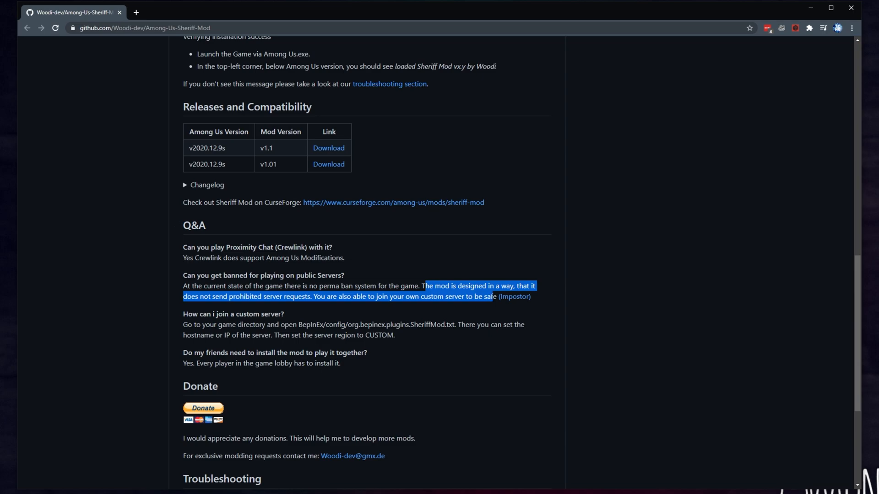
pyautogui.moveTo(521, 302)
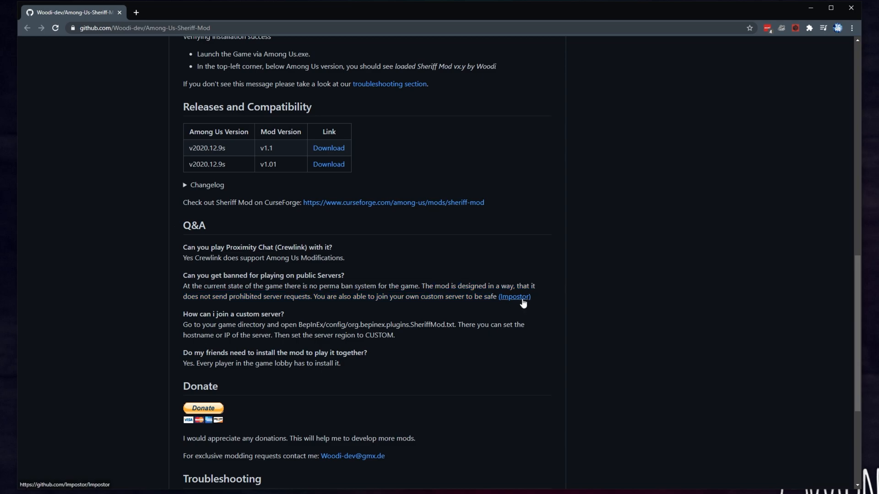
# - Open the Sheriff Mod CurseForge page in a new tab, then return to GitHub
pyautogui.doubleClick(514, 297)
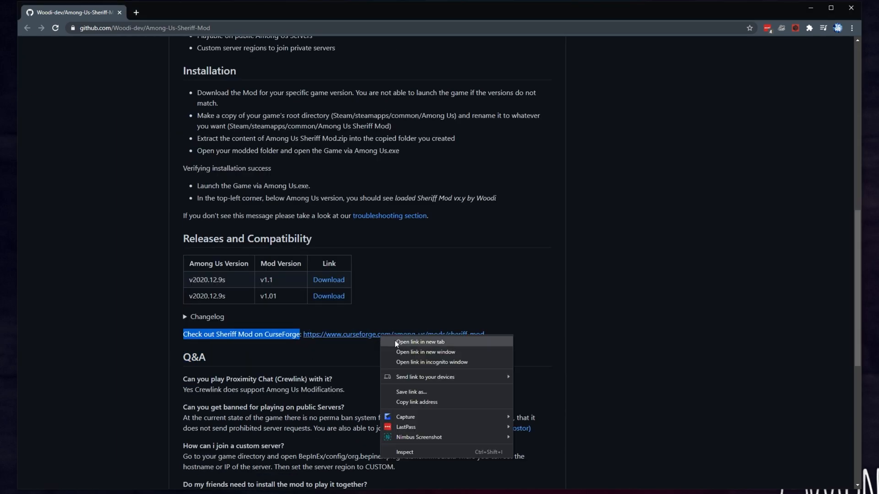
pyautogui.click(419, 342)
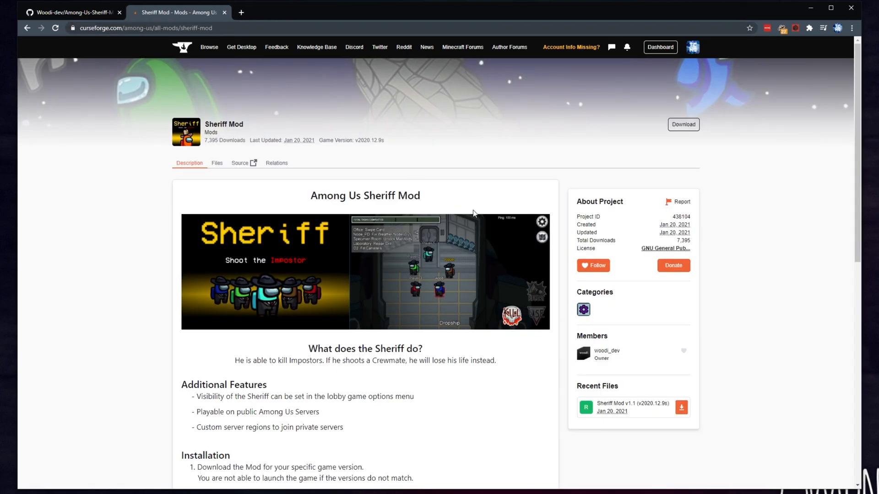
pyautogui.moveTo(413, 456)
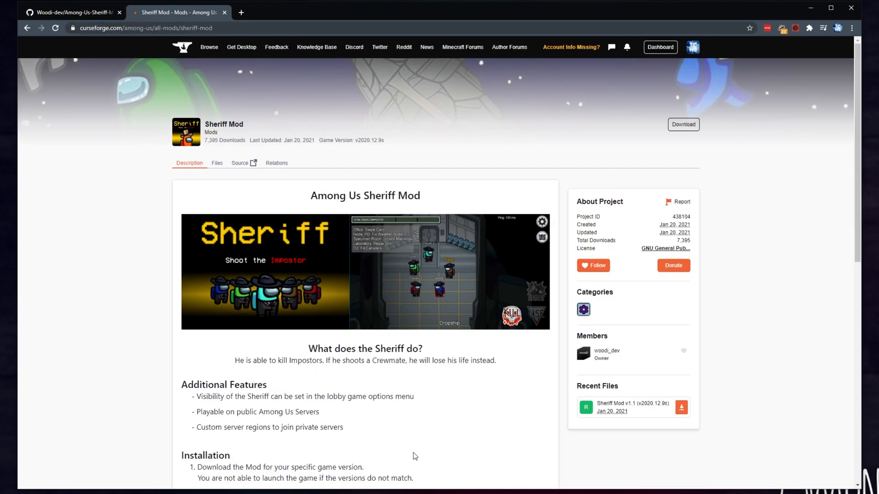
pyautogui.click(71, 12)
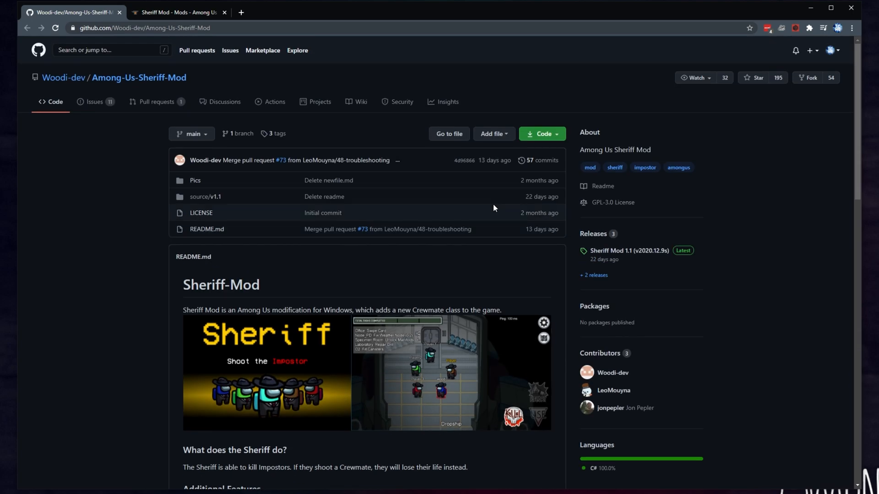
pyautogui.moveTo(675, 233)
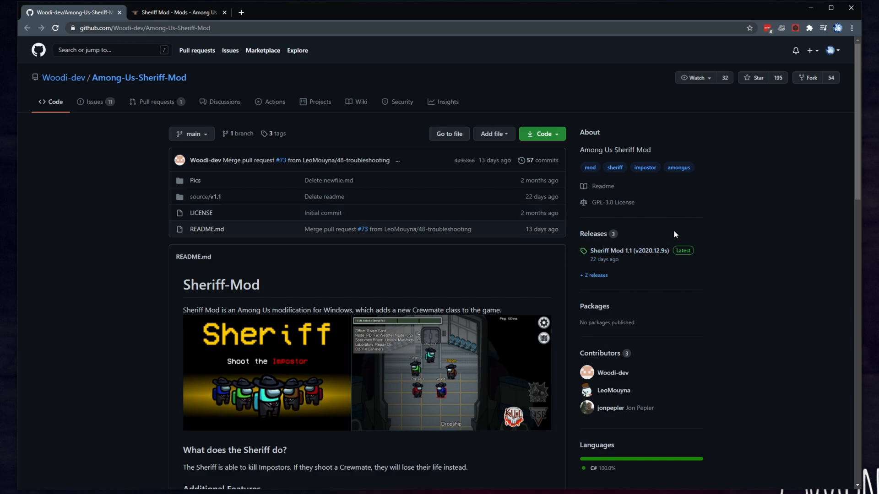
pyautogui.moveTo(611, 261)
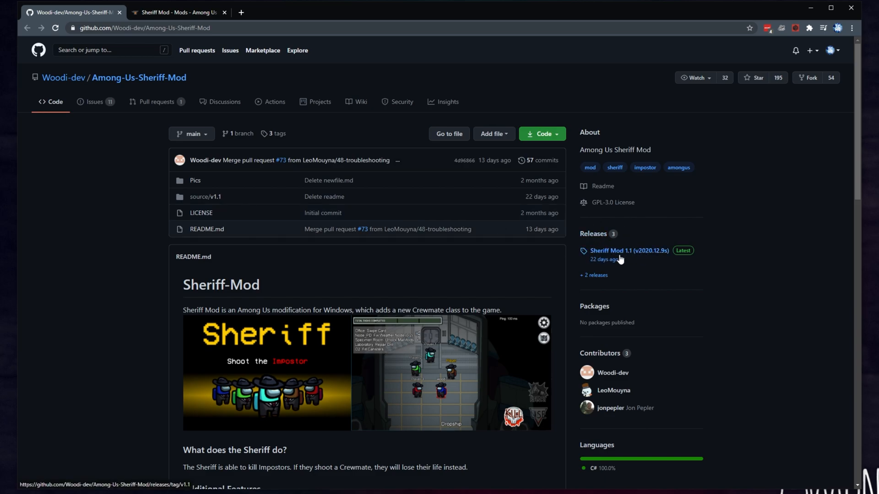
# - Download the Sheriff Mod v1.1 zip and view the Sheriff Mod 1.1 release page
pyautogui.scroll(-3)
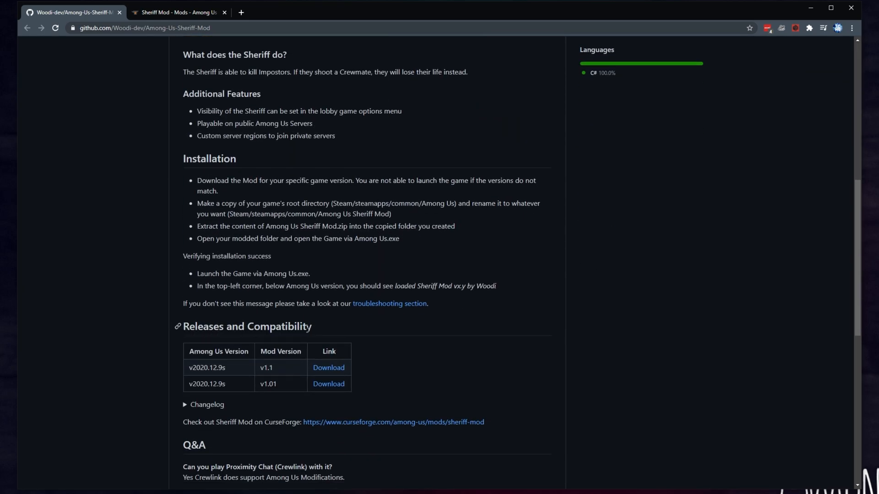
pyautogui.moveTo(332, 370)
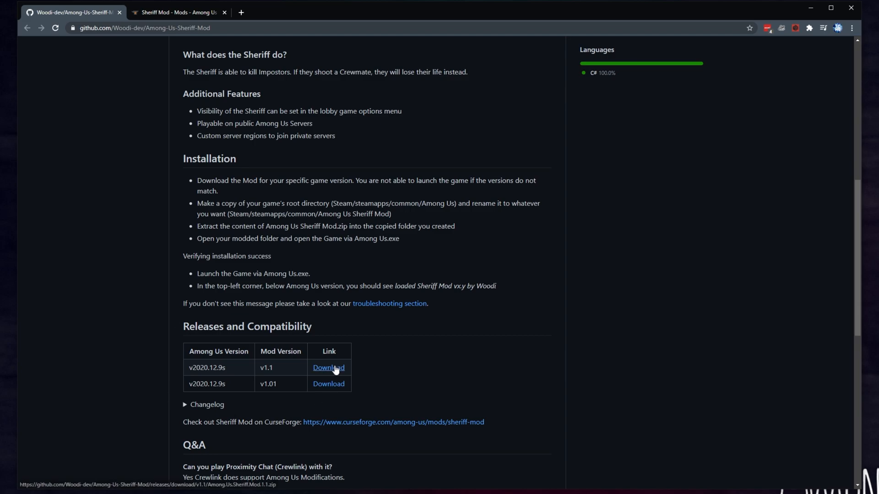
pyautogui.moveTo(334, 372)
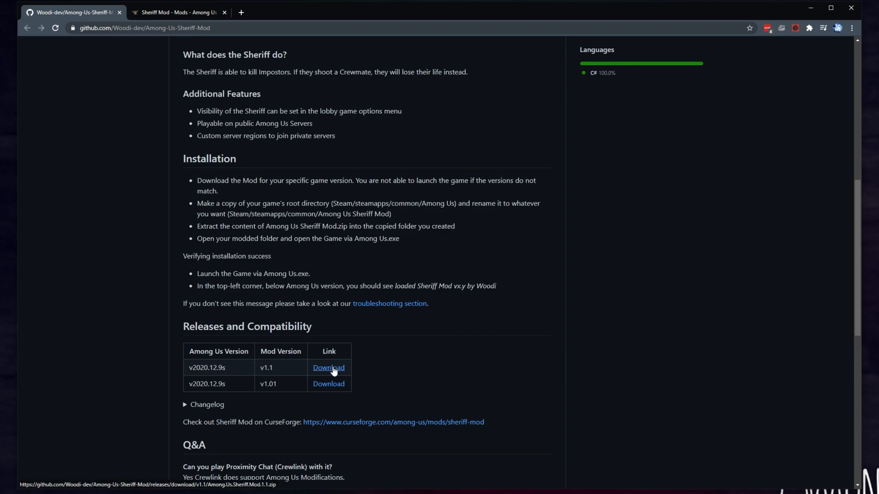
pyautogui.click(329, 367)
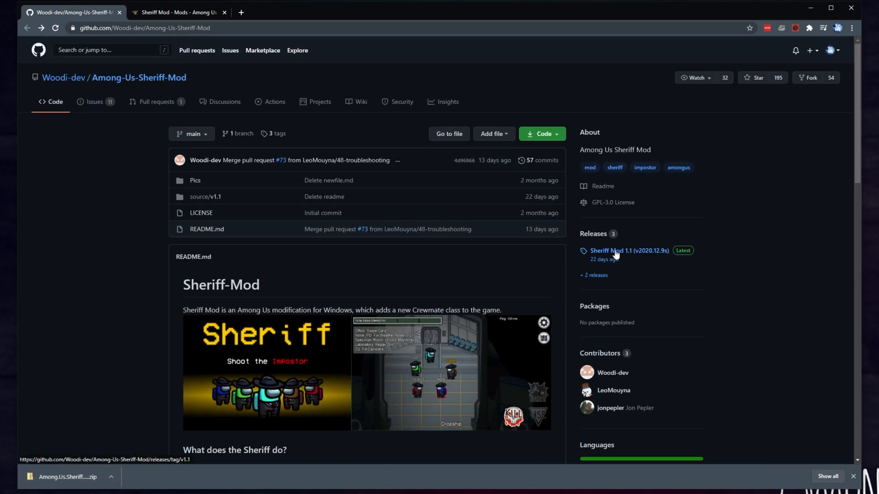
pyautogui.click(629, 250)
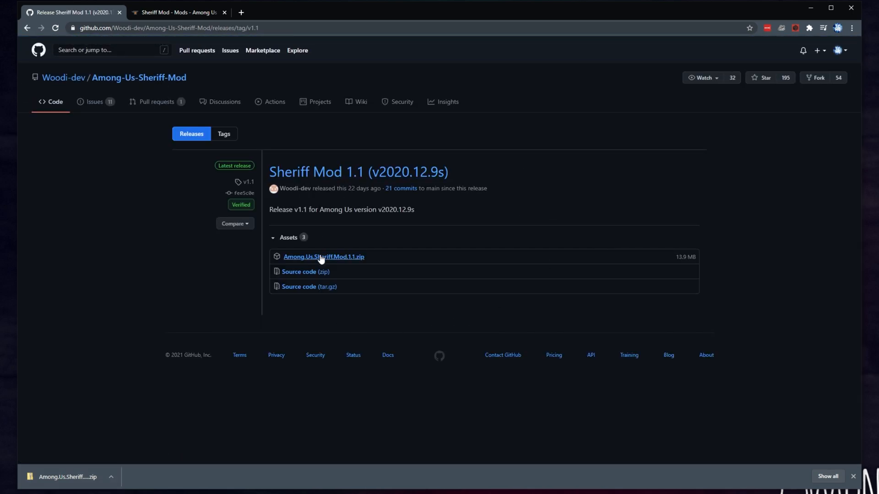
pyautogui.click(175, 13)
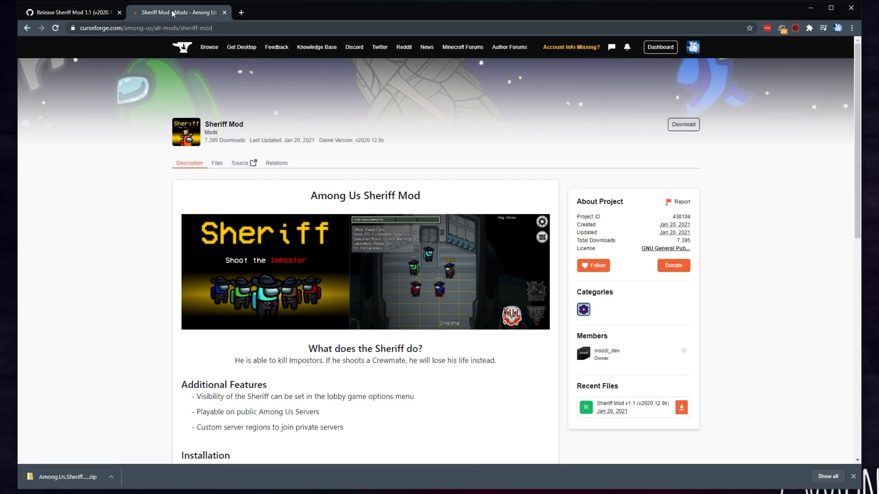
pyautogui.moveTo(217, 166)
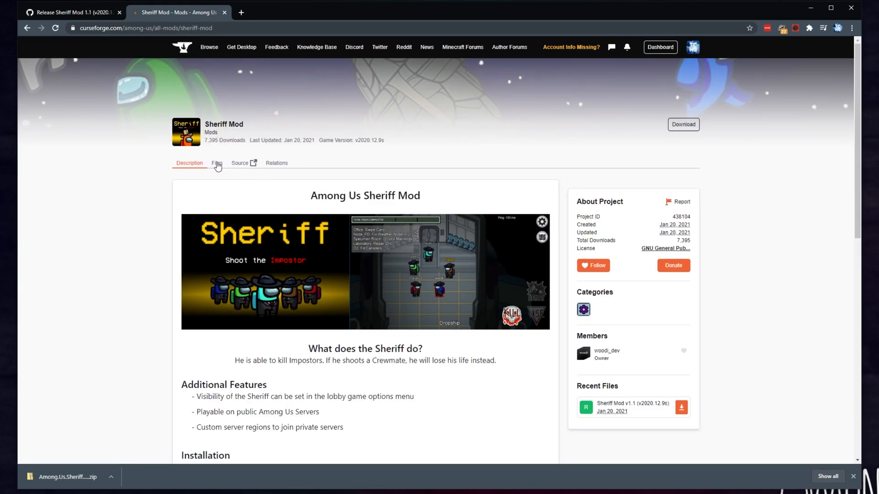
# - From CurseForge's Files list, download the Sheriff Mod v1.1 Main File
pyautogui.click(216, 163)
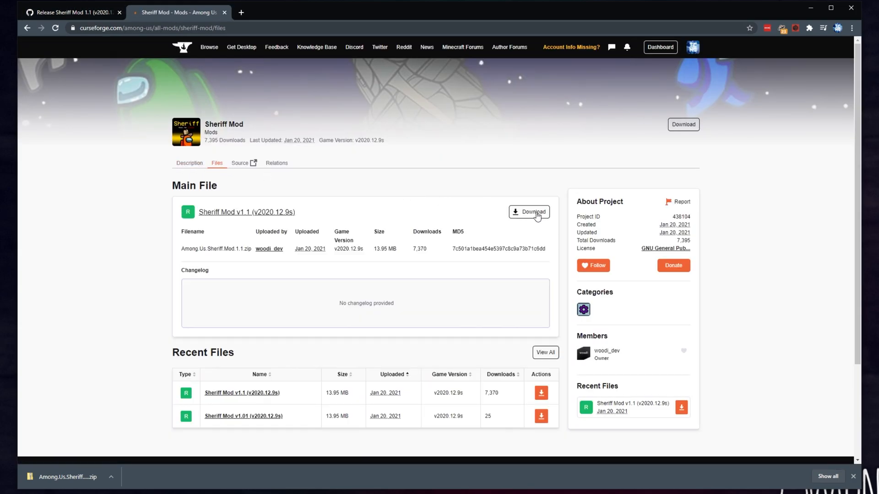
pyautogui.moveTo(536, 214)
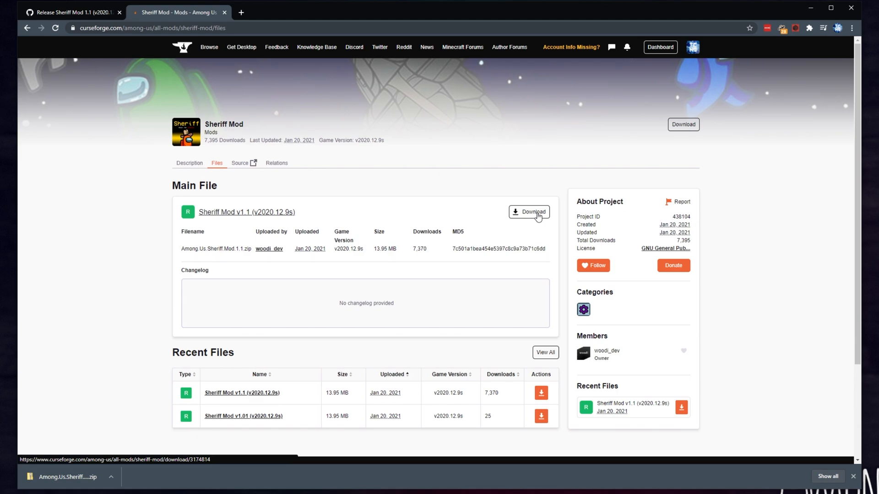
pyautogui.click(529, 212)
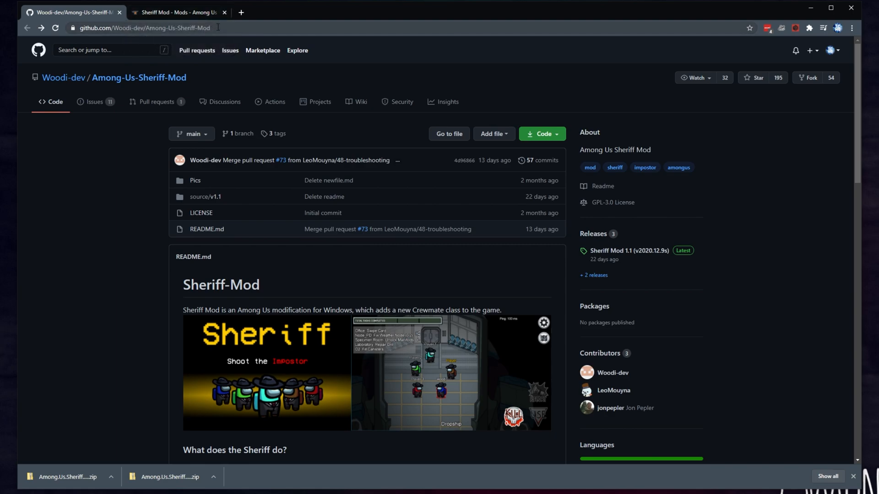
pyautogui.click(229, 11)
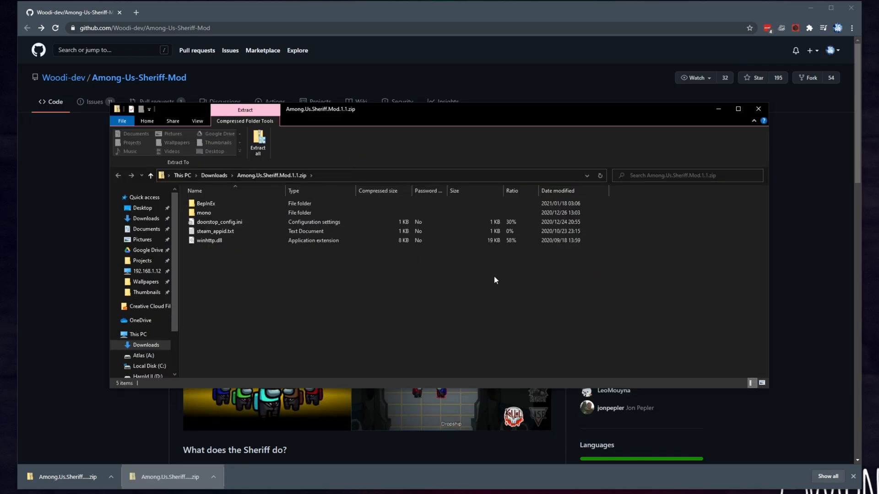
pyautogui.moveTo(809, 266)
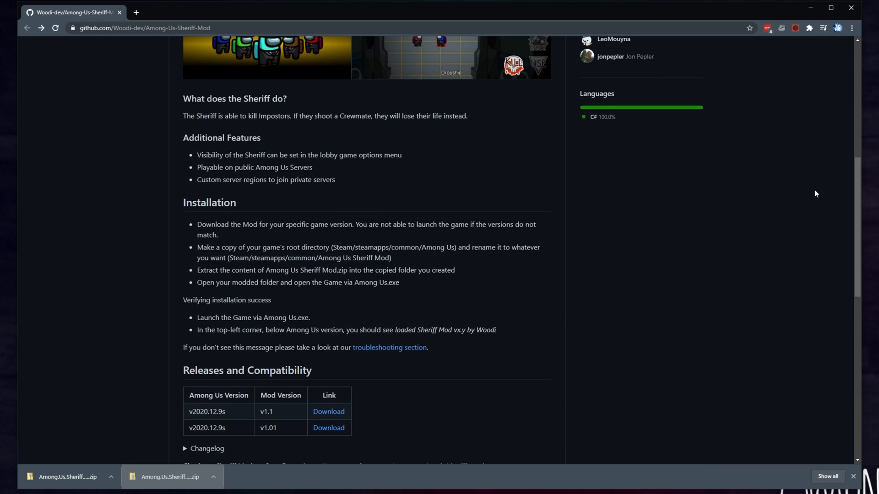
pyautogui.doubleClick(212, 224)
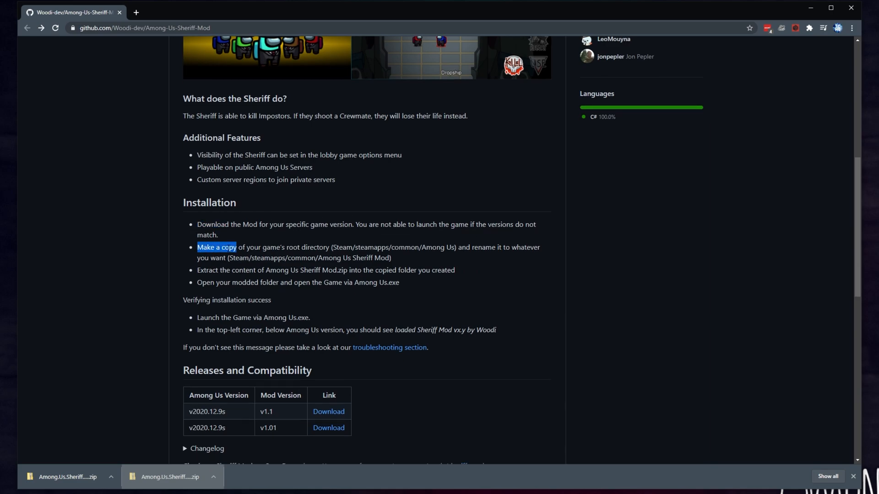
pyautogui.moveTo(197, 247); pyautogui.dragTo(328, 247)
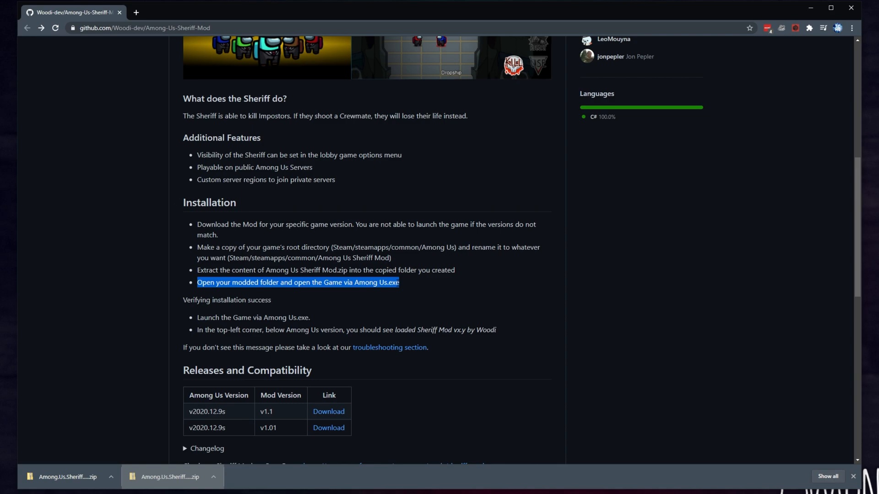
pyautogui.moveTo(836, 85)
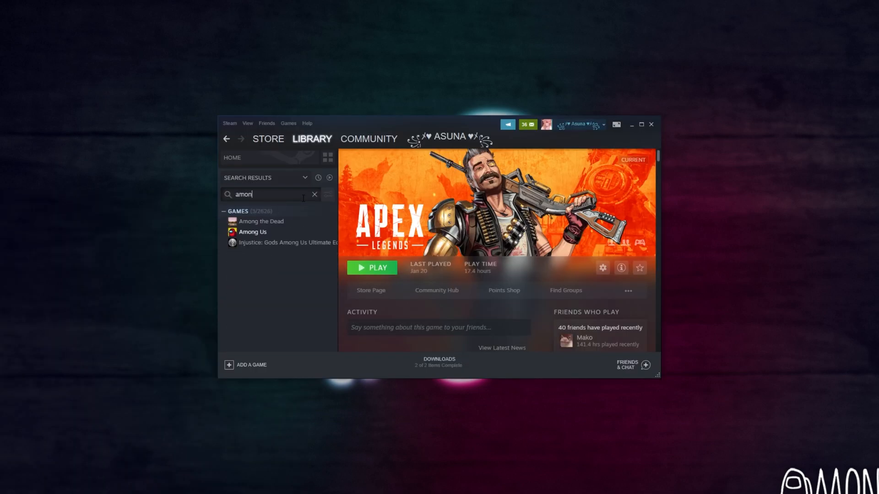
# - Browse Among Us local files from the Steam library to reach steamapps/common
pyautogui.rightClick(252, 232)
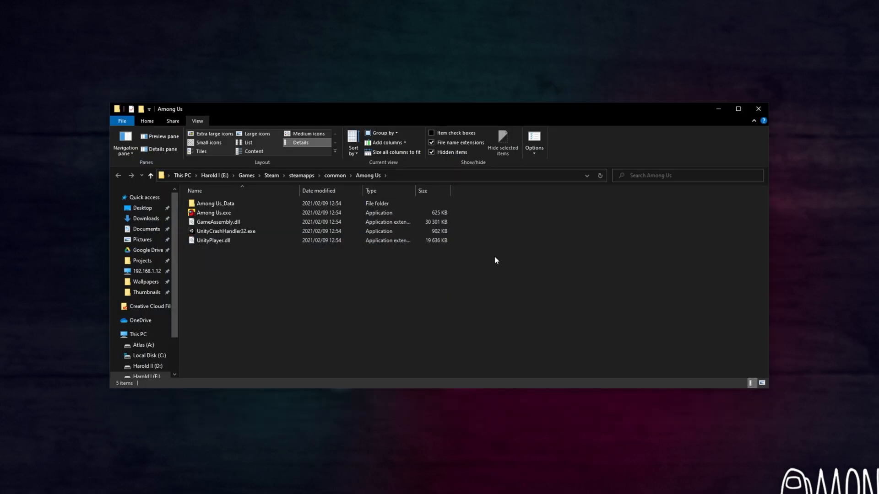
pyautogui.moveTo(510, 262)
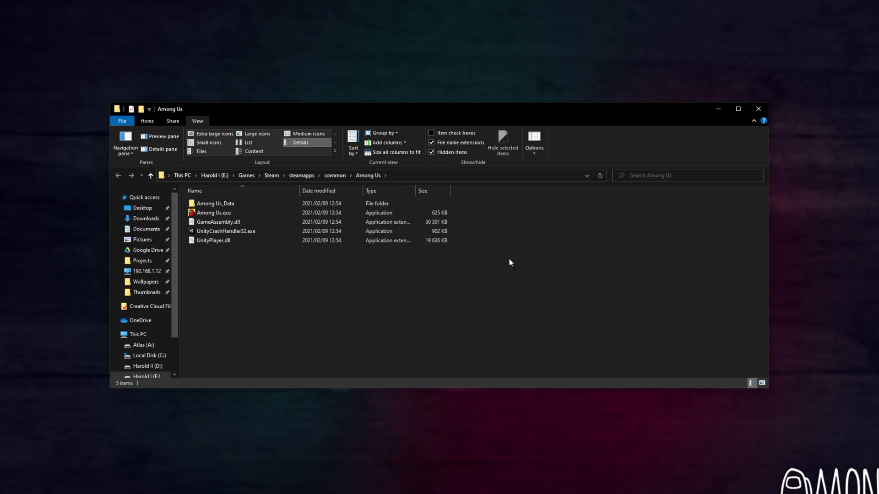
pyautogui.click(218, 221)
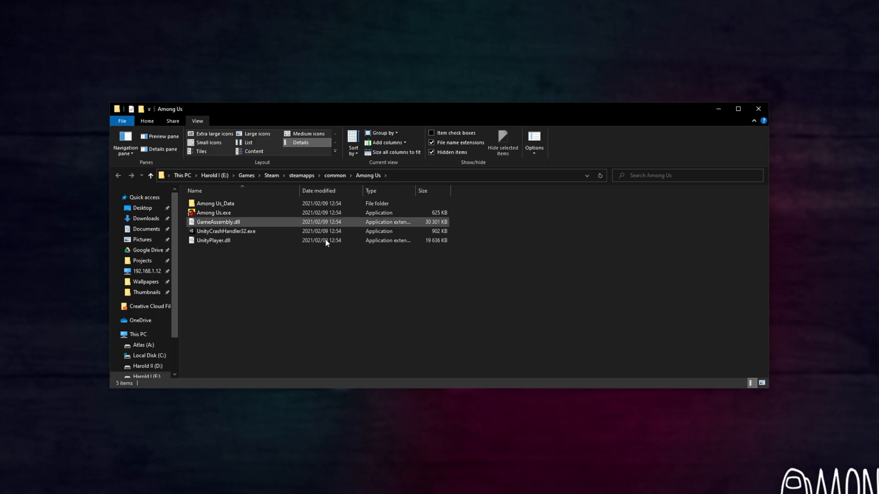
pyautogui.click(548, 318)
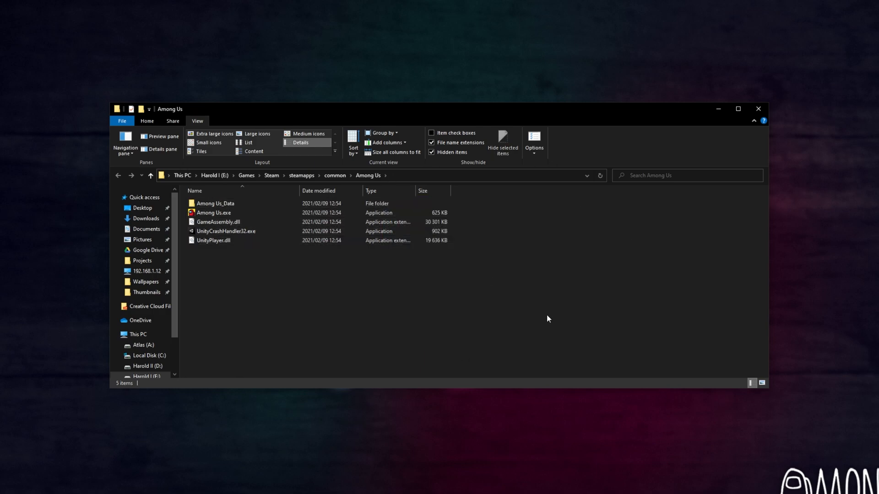
pyautogui.moveTo(408, 271)
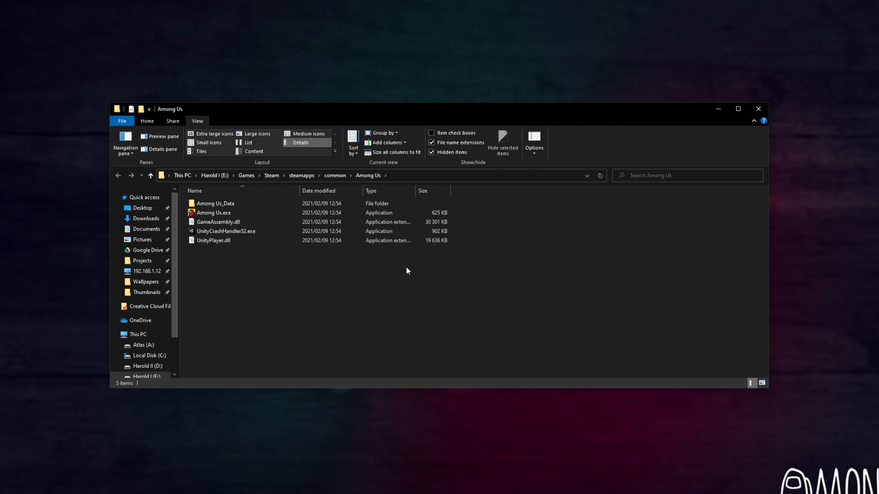
pyautogui.click(213, 213)
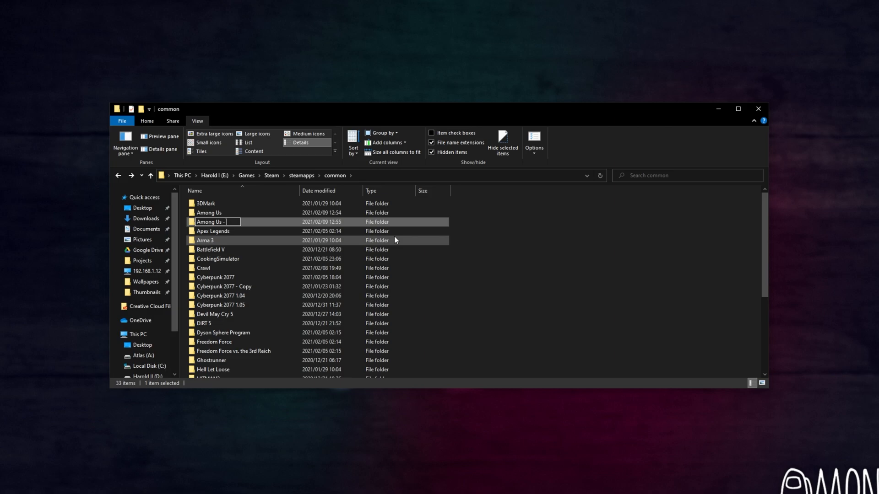
# - Name the copied folder 'Among Us - Sheriff Mod' and open it
pyautogui.write('Sheriff Mod')
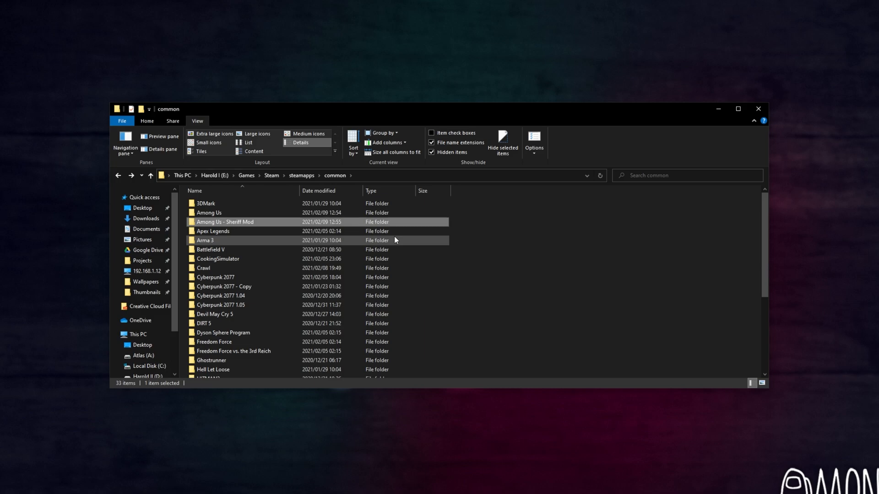
pyautogui.doubleClick(224, 222)
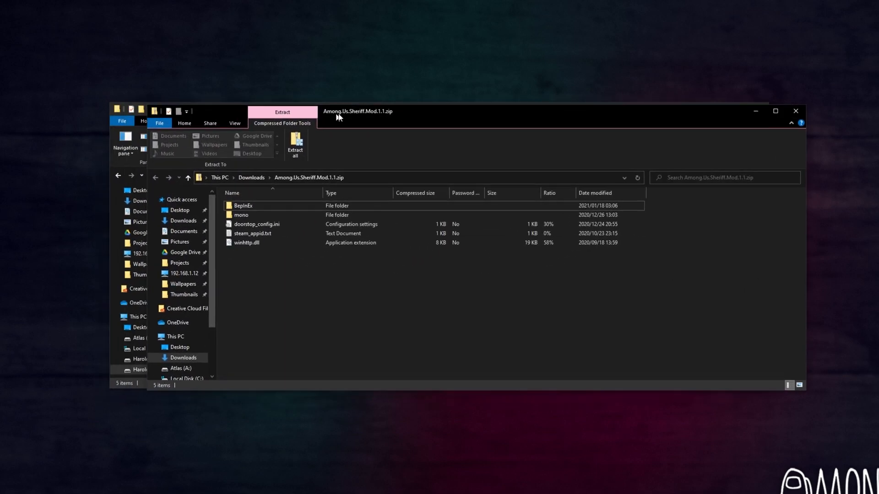
# - Move the Sheriff Mod files into the copied folder and launch Among Us.exe
pyautogui.moveTo(272, 225); pyautogui.dragTo(265, 257)
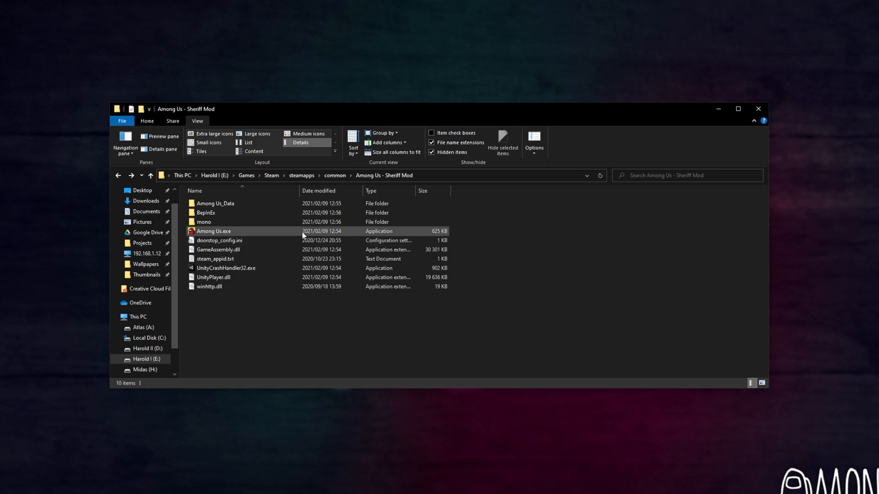
pyautogui.doubleClick(213, 231)
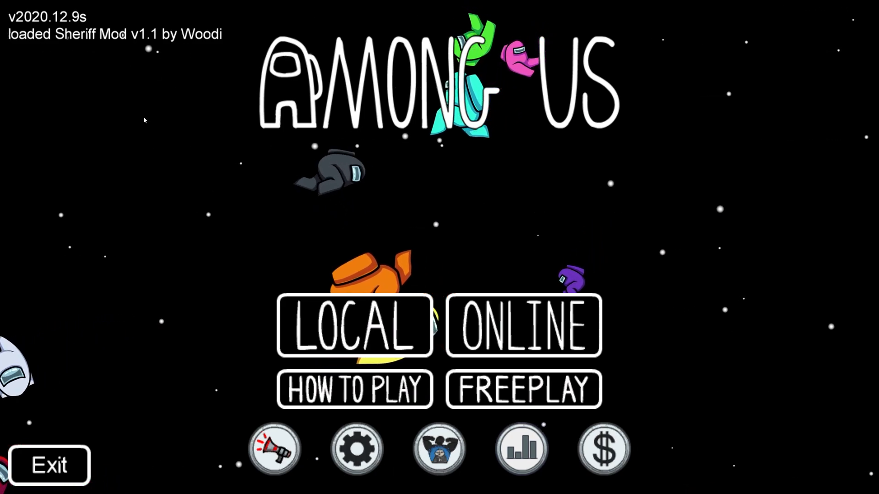
pyautogui.moveTo(502, 353)
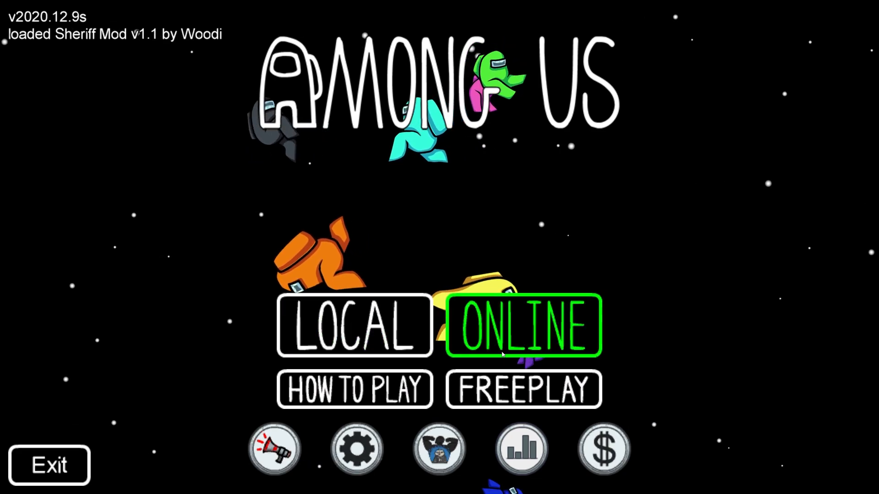
# - Open Online play and enter the player name 'TechNobo'
pyautogui.click(525, 326)
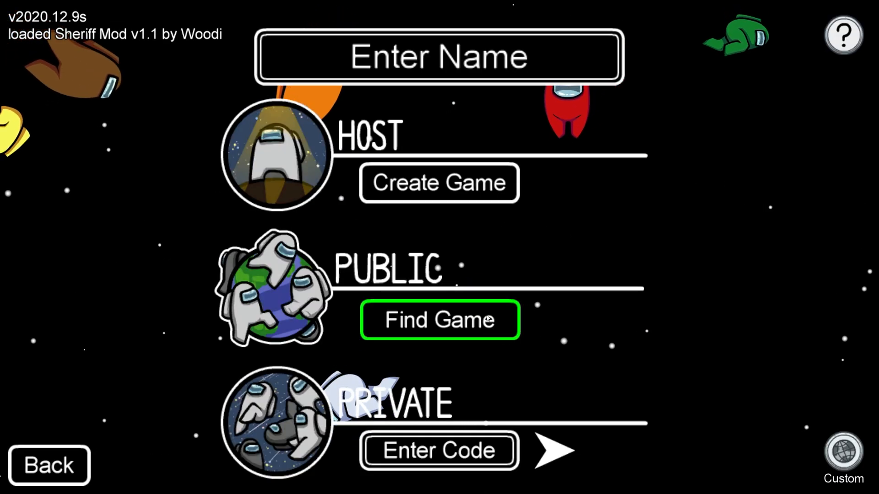
pyautogui.write('TechNobo')
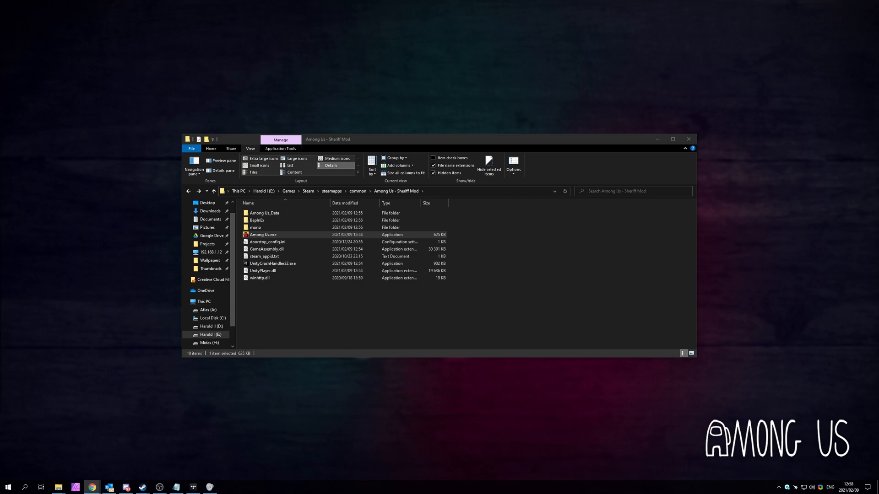
pyautogui.moveTo(728, 237)
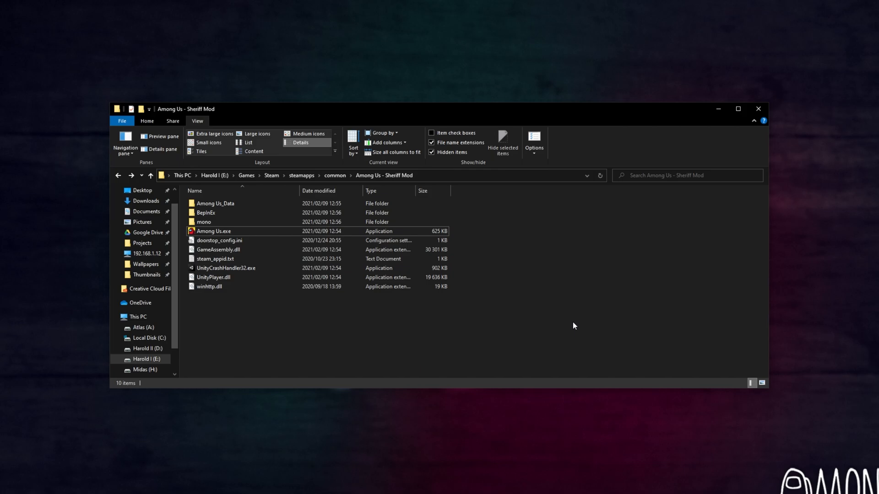
# - Go into BepInEx > config and open org.bepinex.plugins.SheriffMod.cfg in Notepad
pyautogui.click(206, 212)
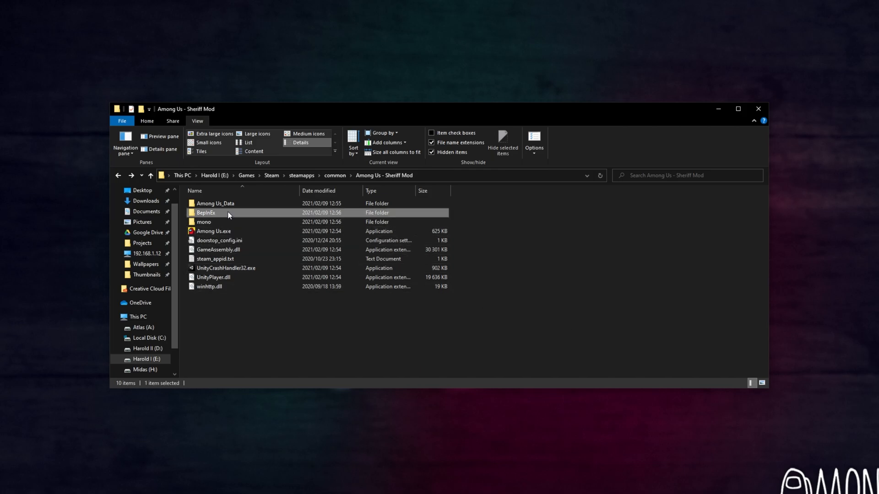
pyautogui.doubleClick(205, 212)
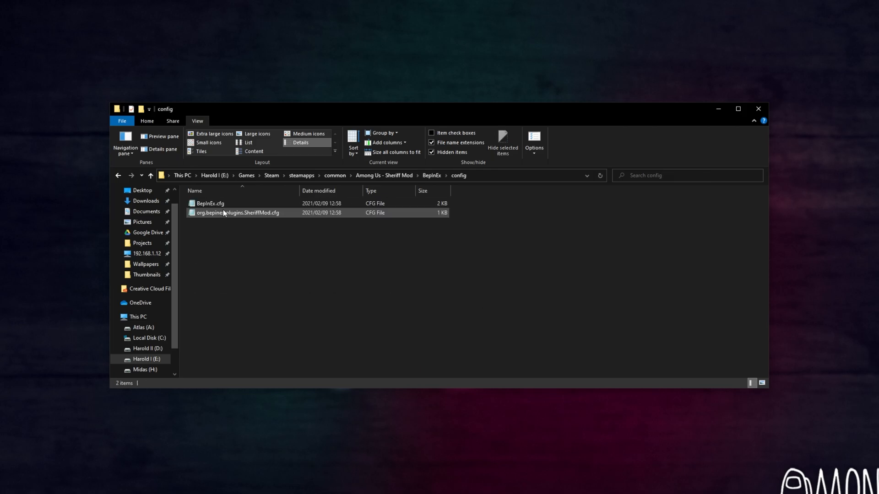
pyautogui.moveTo(241, 213)
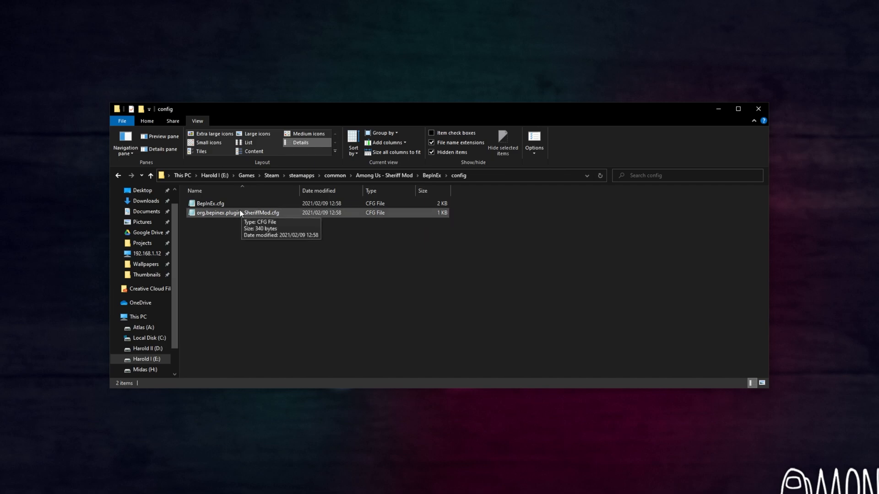
pyautogui.click(253, 212)
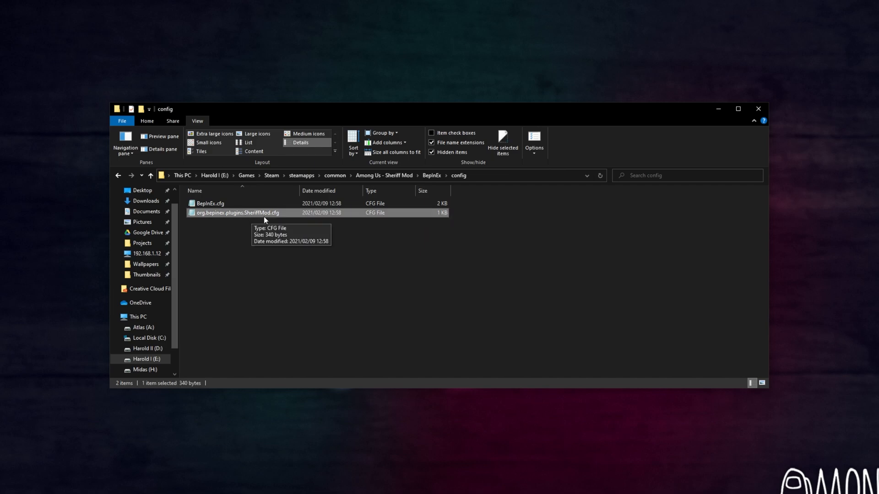
pyautogui.doubleClick(249, 213)
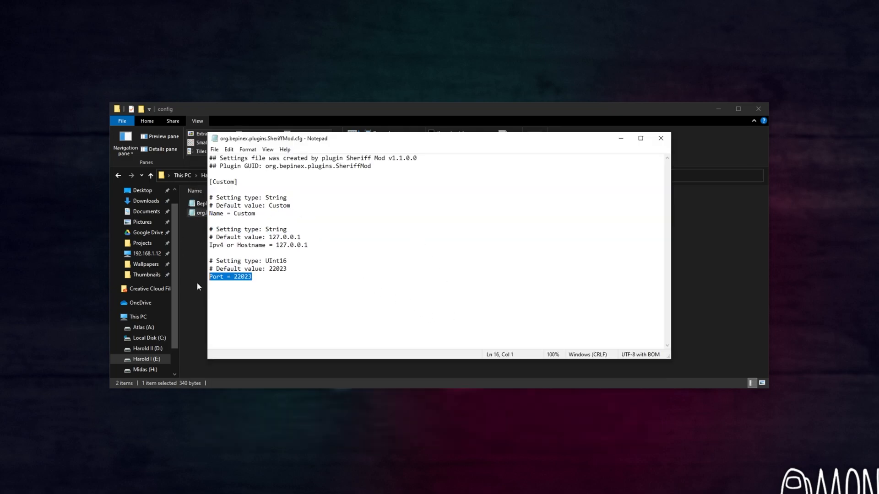
pyautogui.click(660, 138)
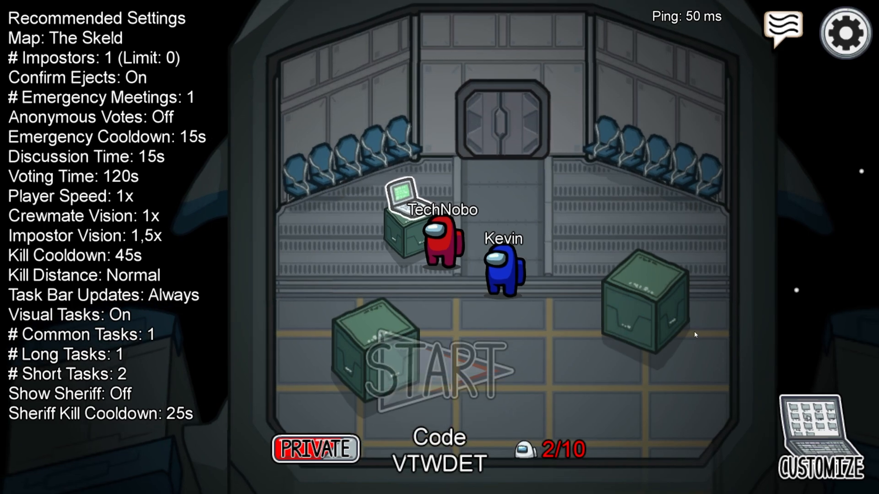
# - Open the lobby game options and scroll to Show Sheriff and Sheriff Kill Cooldown
pyautogui.click(813, 432)
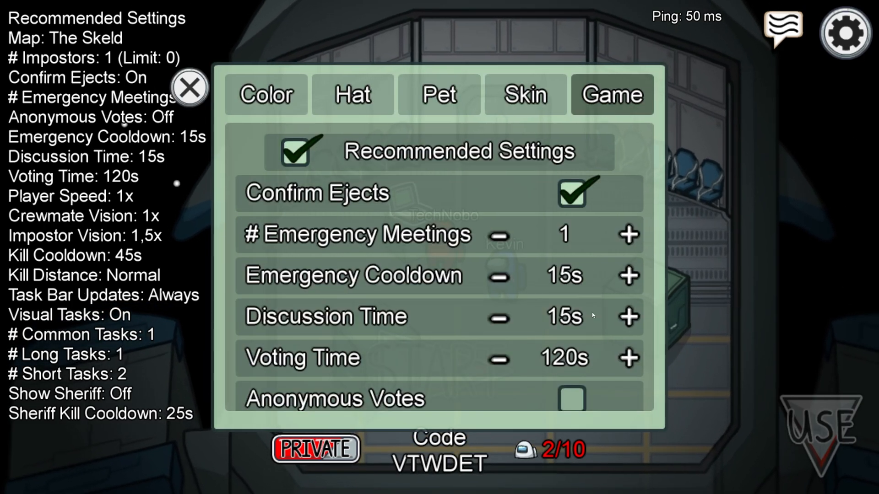
pyautogui.scroll(-3)
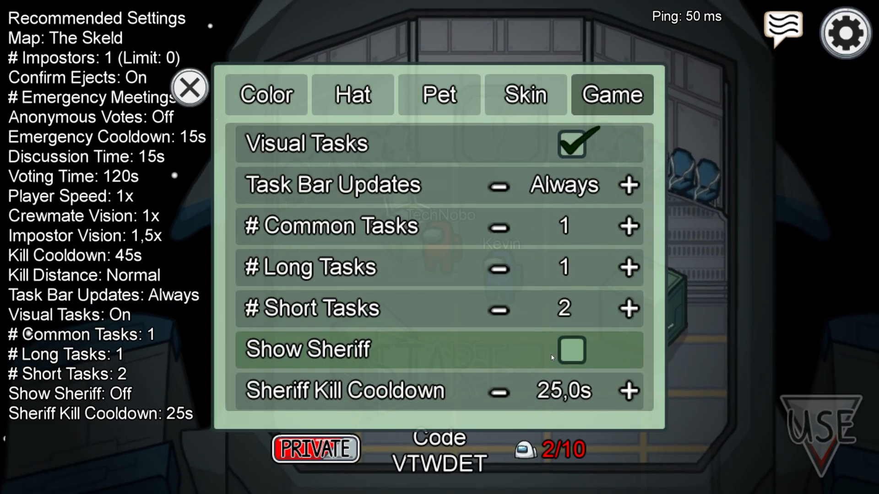